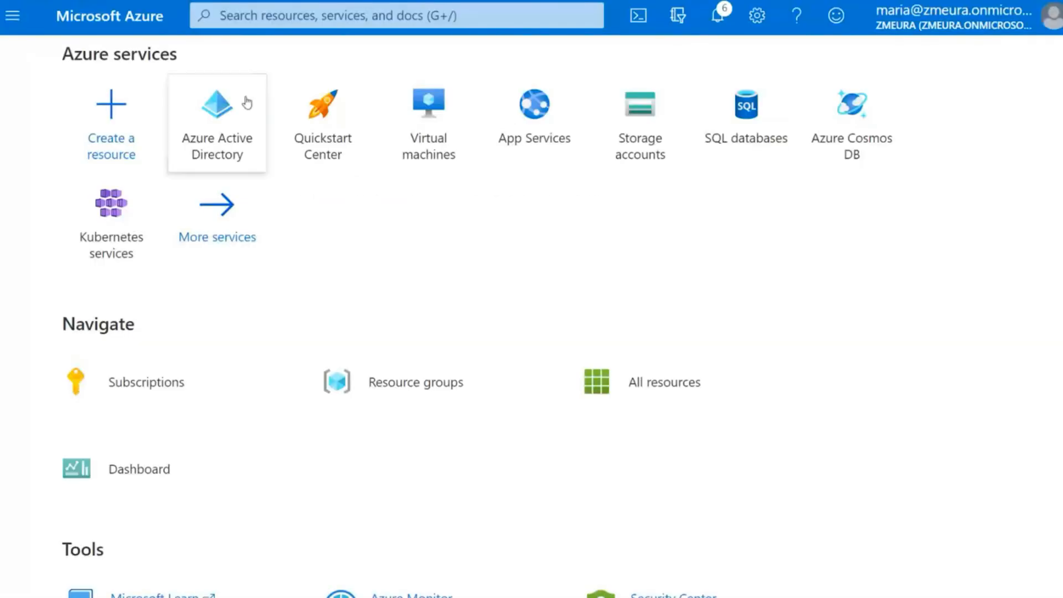
Step: In Azure Active Directory custom domain names, start adding erika2.xyz as a new domain
{"action": "left_click", "coordinate": [216, 104]}
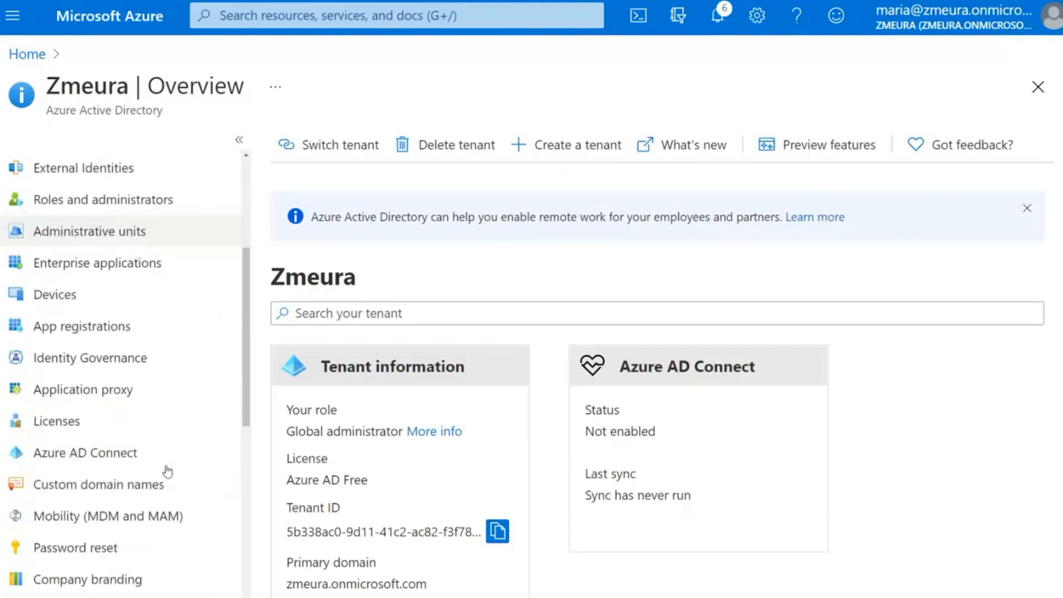
{"action": "left_click", "coordinate": [98, 484]}
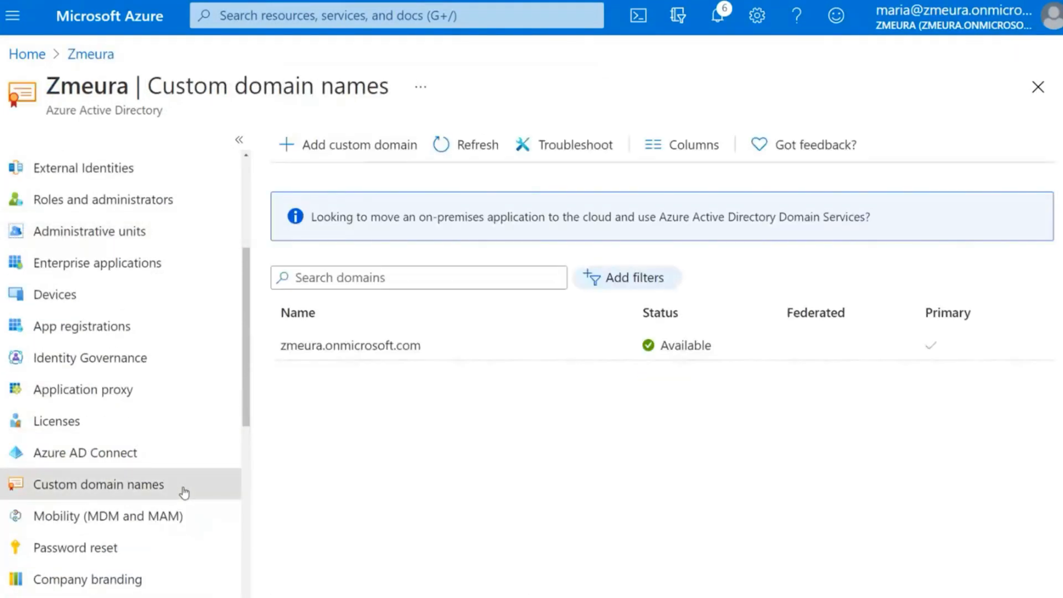
{"action": "left_click", "coordinate": [357, 144]}
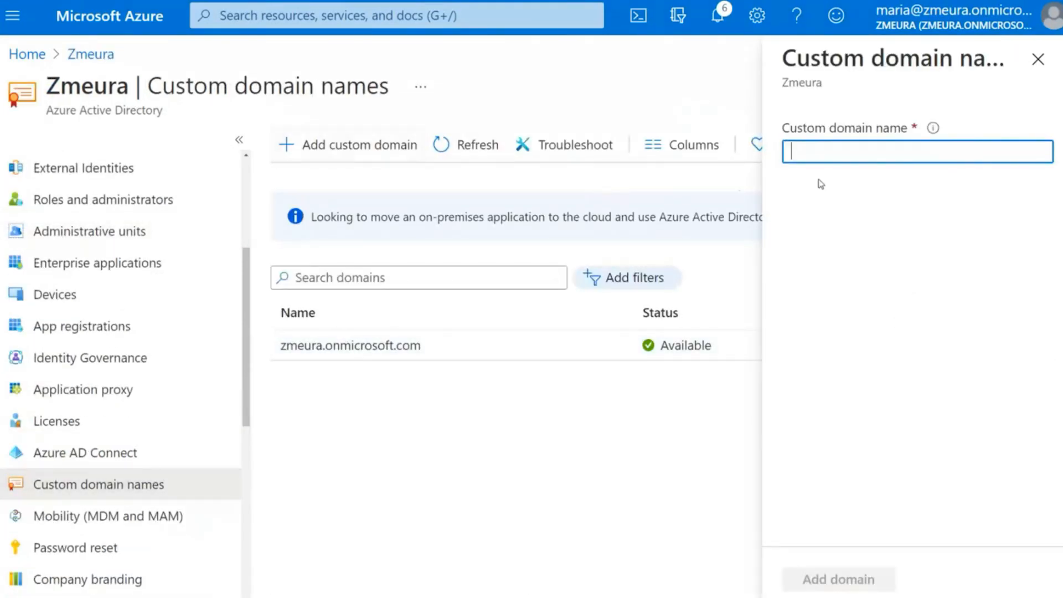
{"action": "type", "text": "erika2.xyz"}
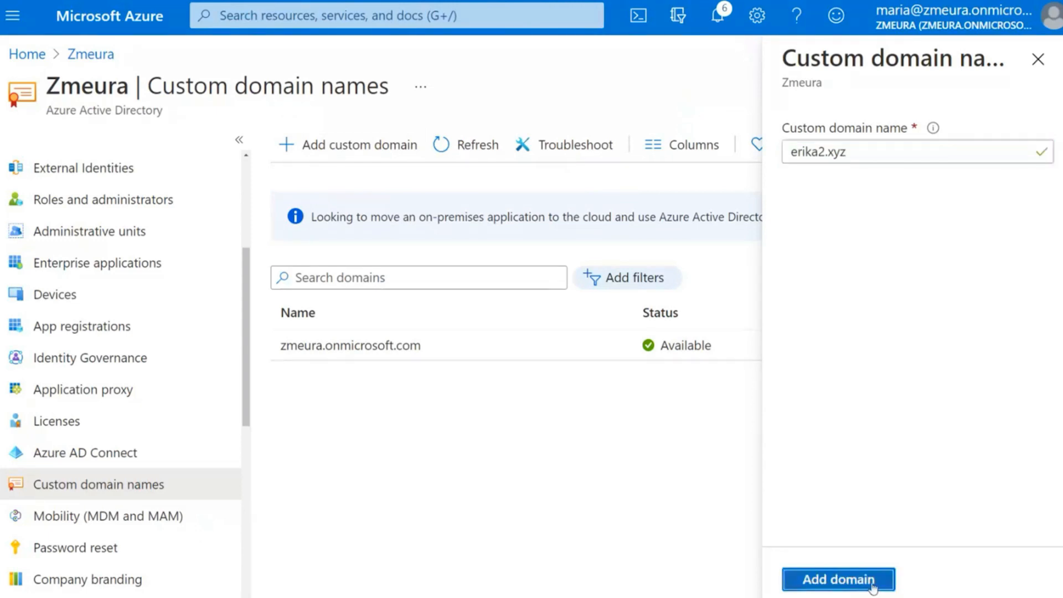
Step: Add erika2.xyz to the tenant and attempt verification, which fails as configured elsewhere
{"action": "left_click", "coordinate": [838, 580]}
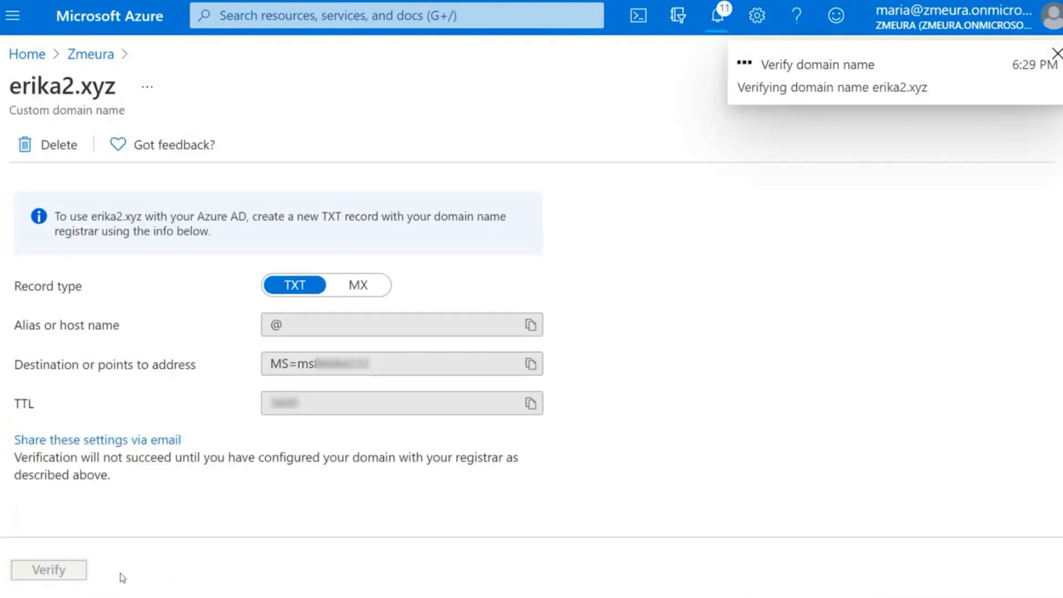
{"action": "left_click", "coordinate": [48, 570]}
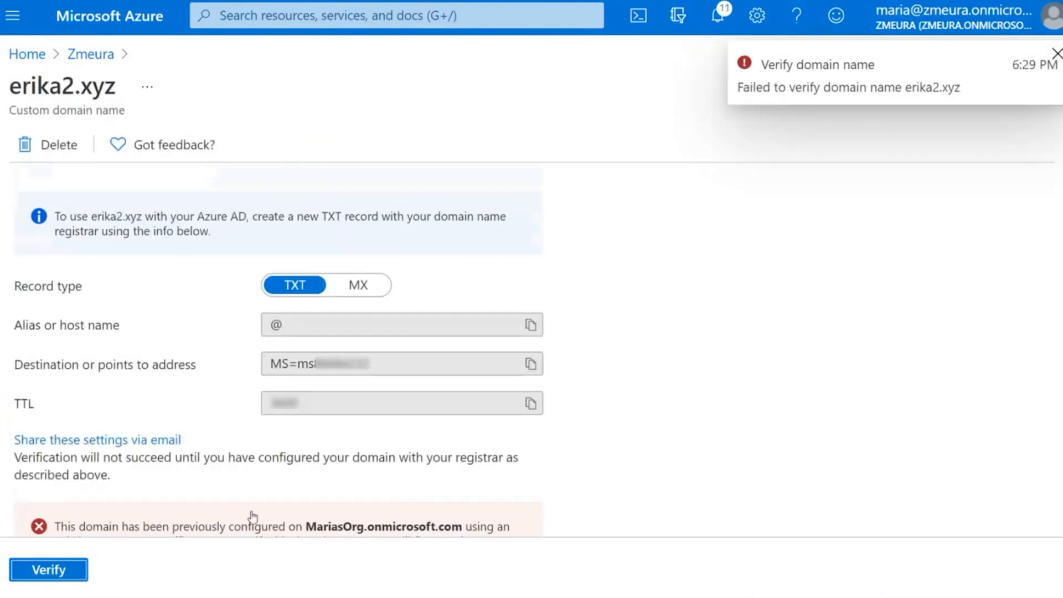
{"action": "scroll", "scroll_direction": "down", "scroll_amount": 3}
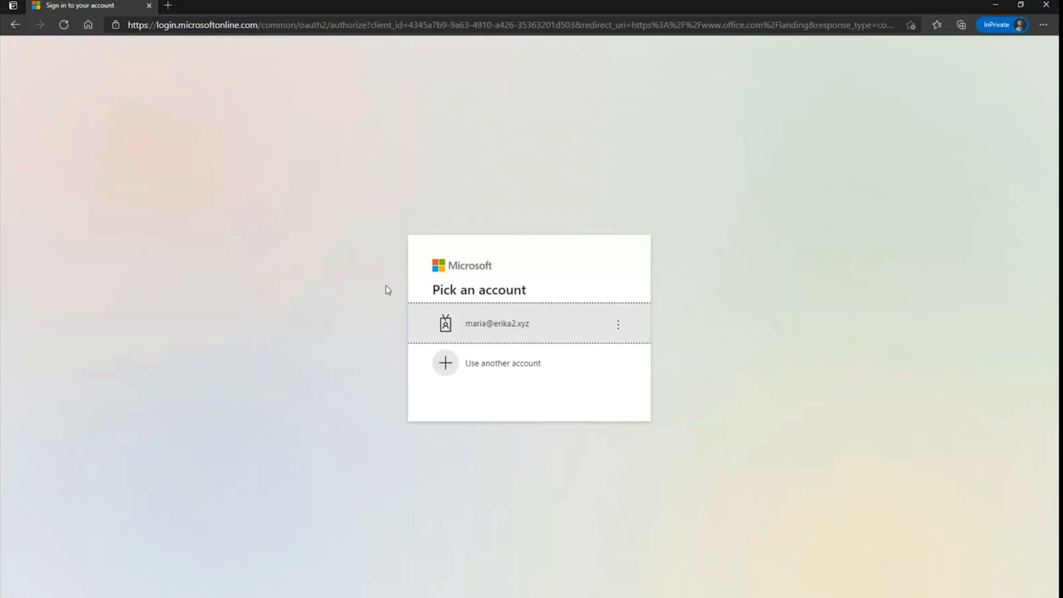
{"action": "mouse_move", "coordinate": [514, 296]}
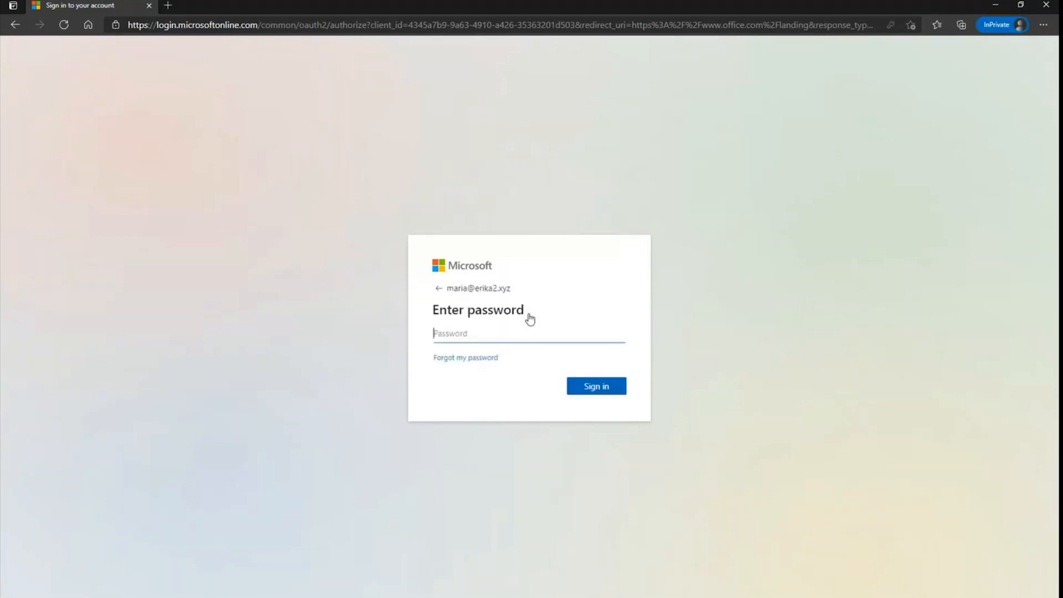
Step: Sign in as the erika2.xyz account with its password and stay signed in
{"action": "type", "text": "password"}
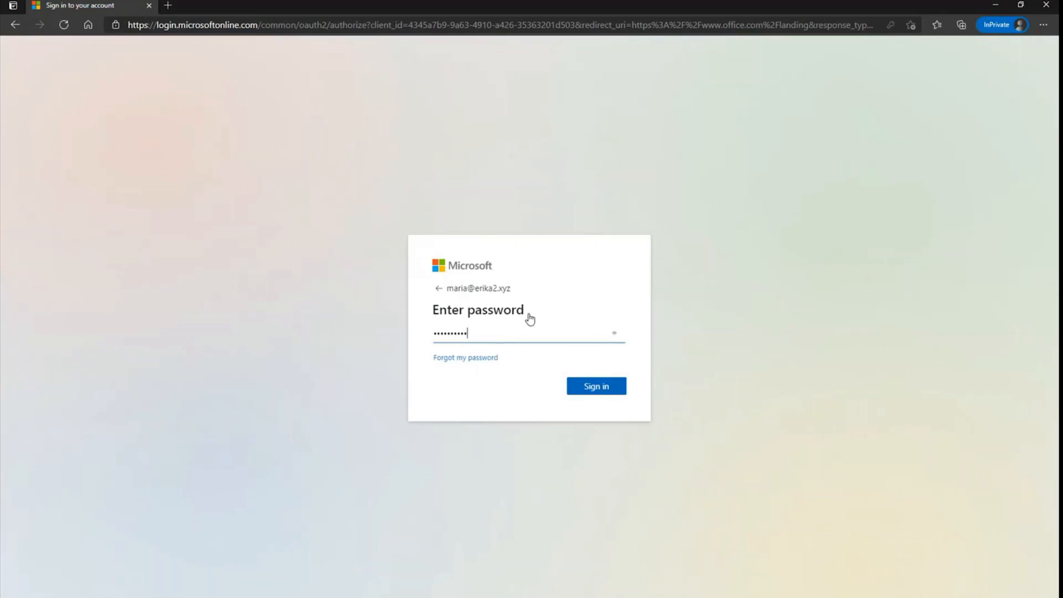
{"action": "left_click", "coordinate": [596, 385]}
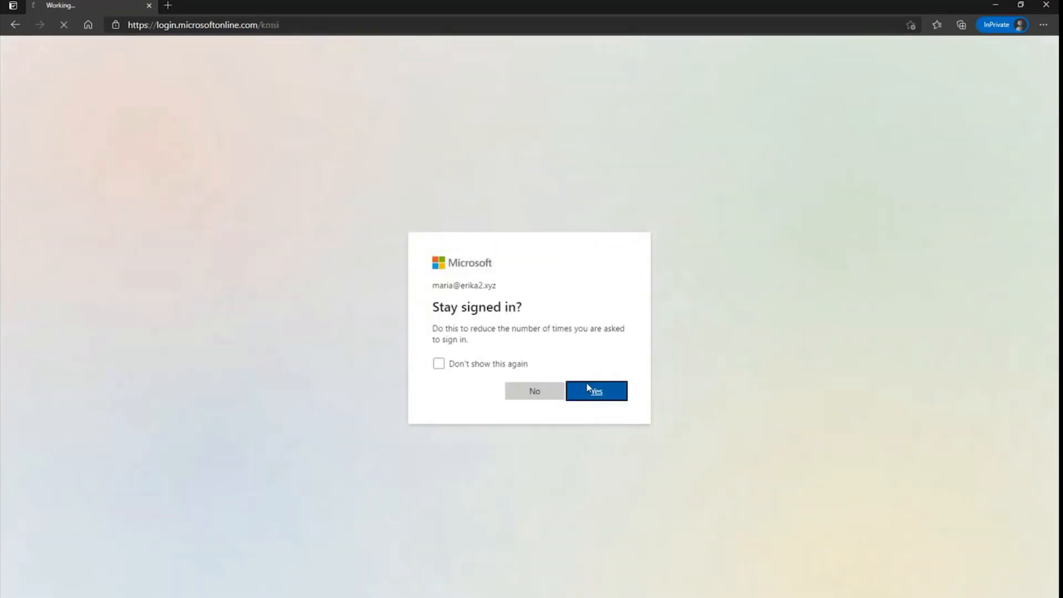
{"action": "left_click", "coordinate": [596, 391]}
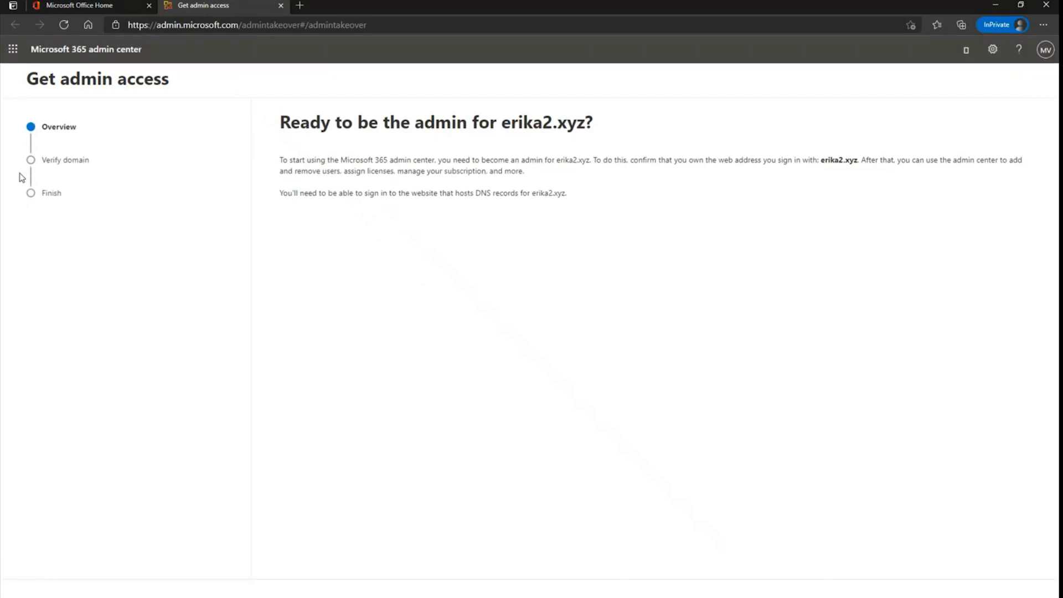
{"action": "mouse_move", "coordinate": [390, 589]}
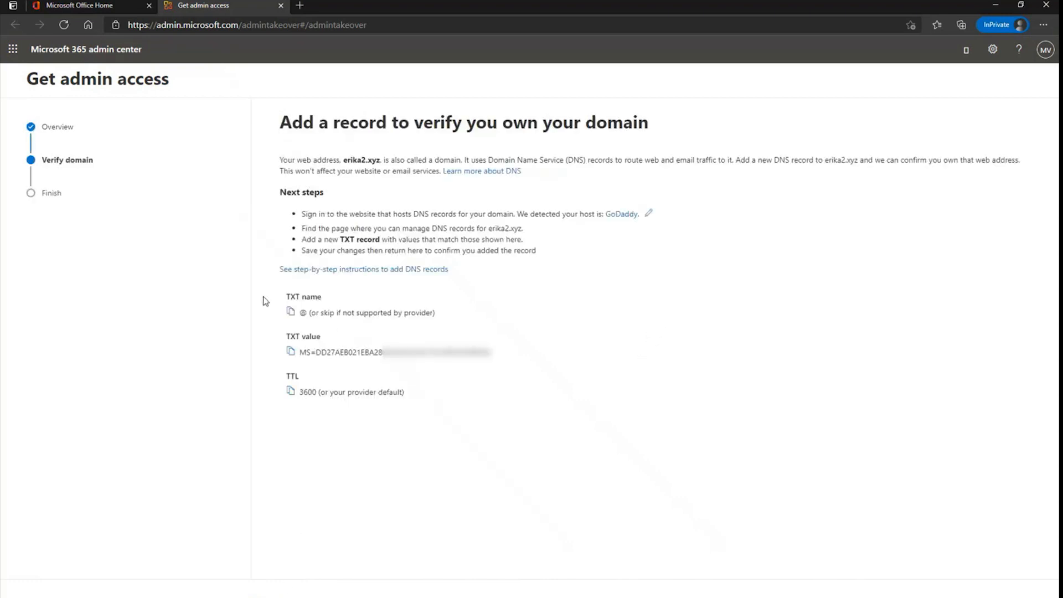
{"action": "mouse_move", "coordinate": [269, 389]}
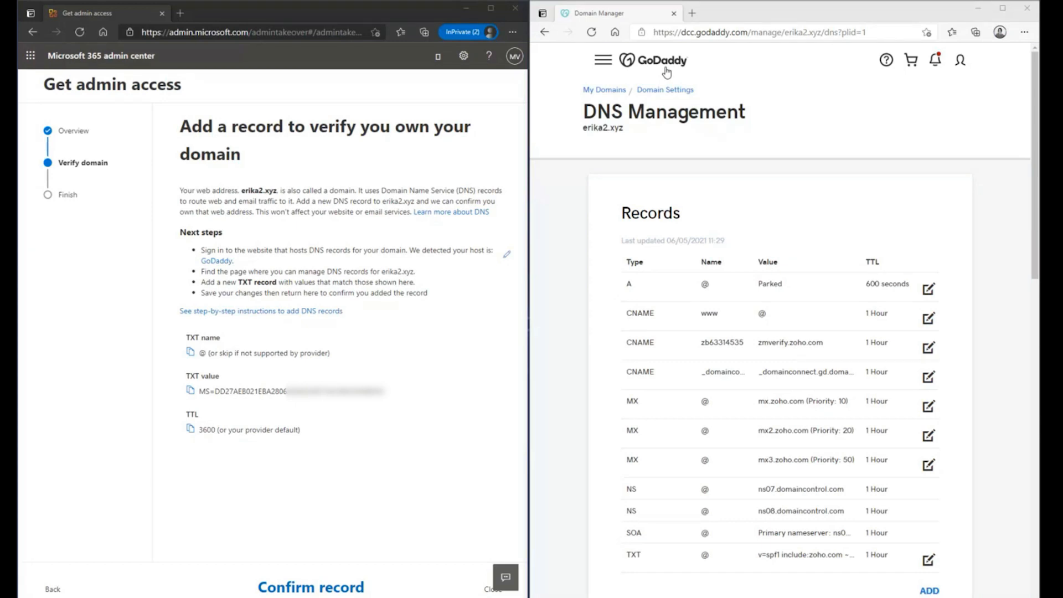
{"action": "mouse_move", "coordinate": [173, 348]}
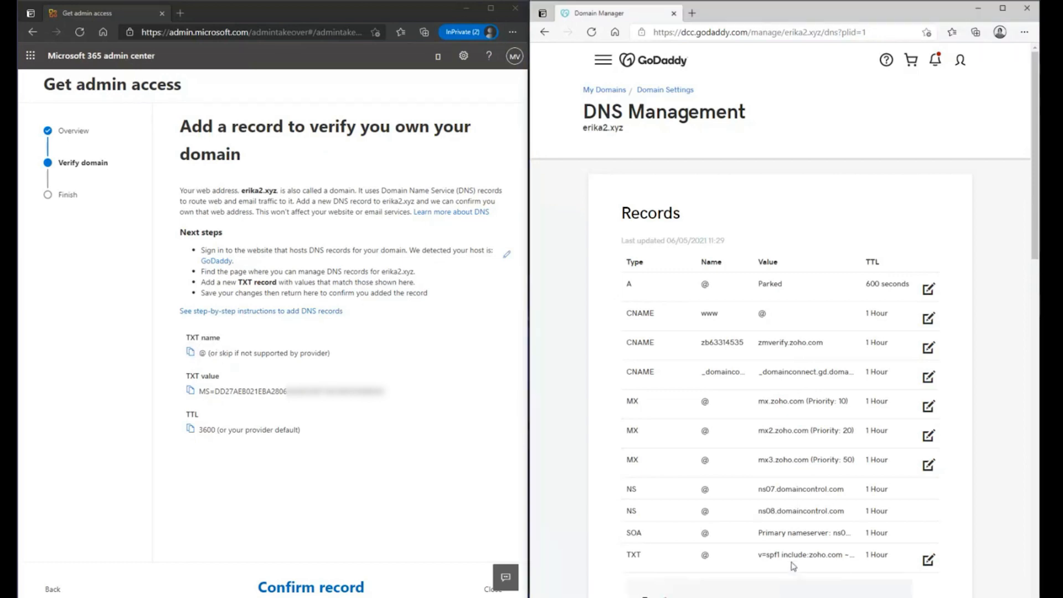
Step: Save a new TXT record with host @, the MS= verification value and 1 Hour TTL
{"action": "left_click", "coordinate": [768, 467]}
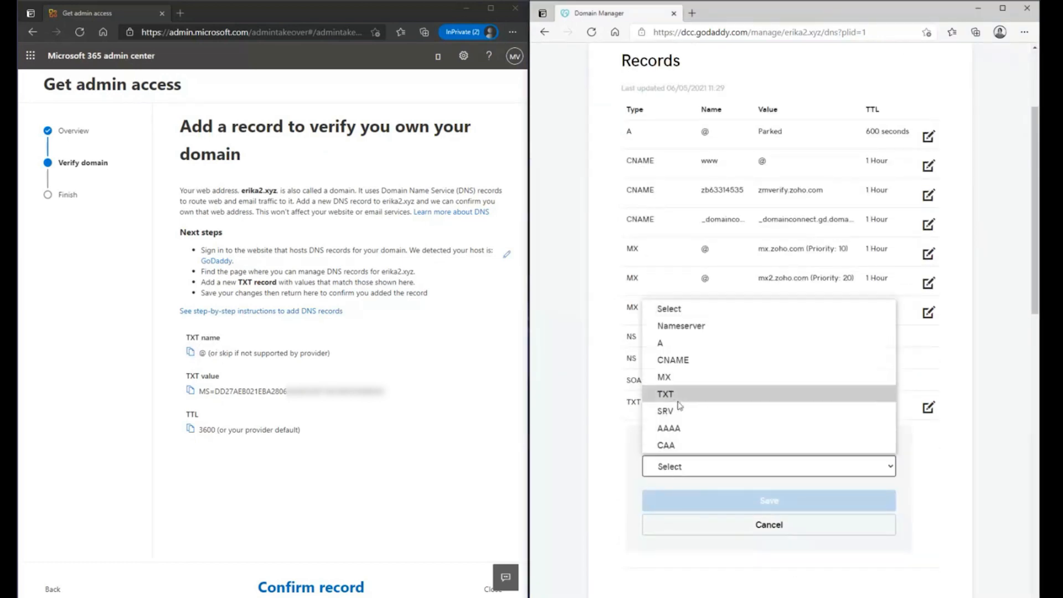
{"action": "left_click", "coordinate": [665, 395]}
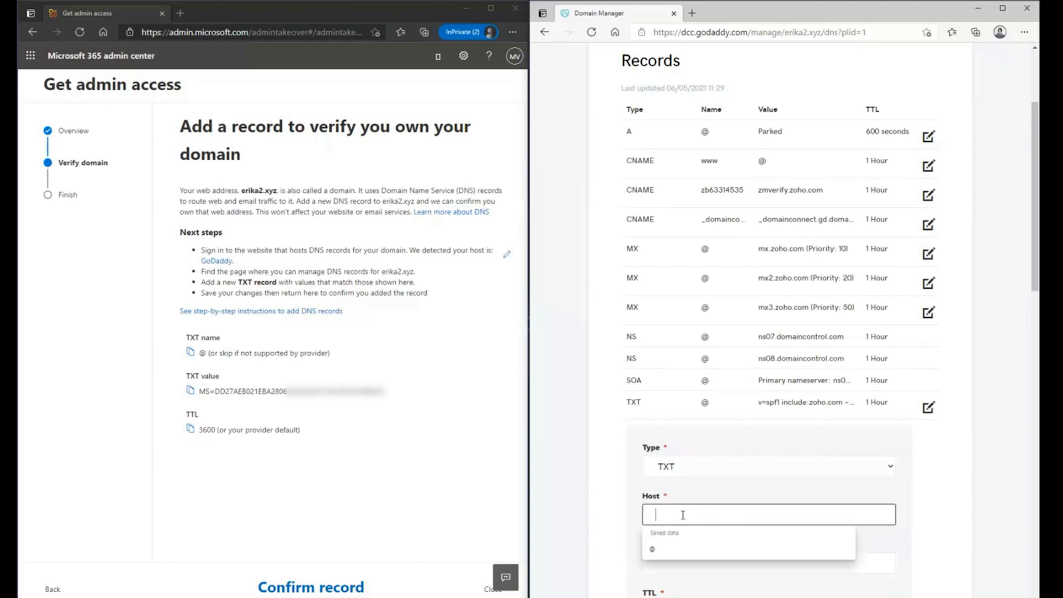
{"action": "left_click", "coordinate": [651, 550]}
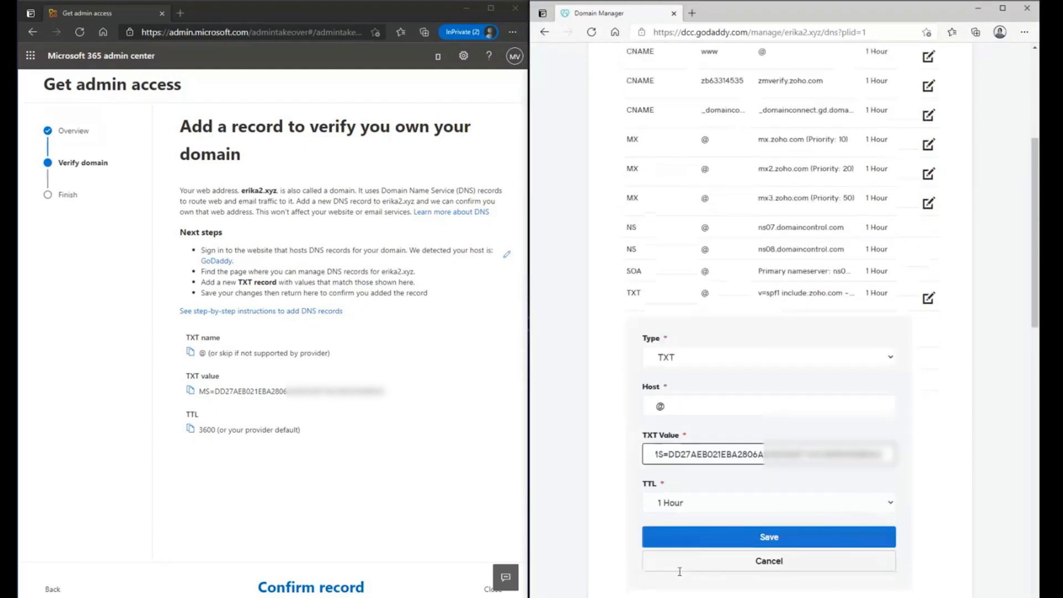
{"action": "left_click", "coordinate": [769, 503]}
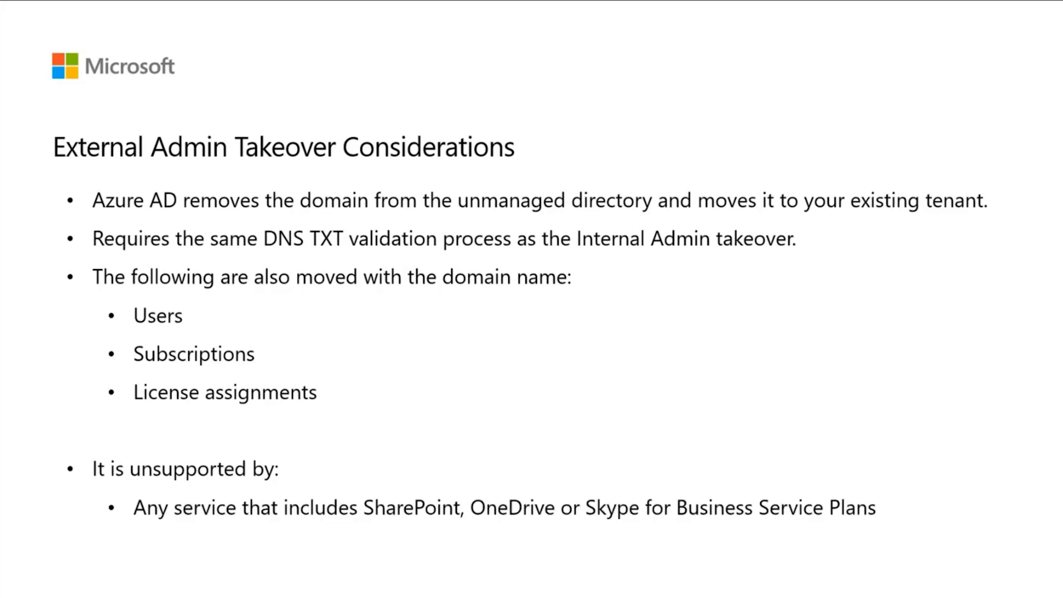
Step: Advance past the External Admin Takeover Considerations slide to end the presentation
{"action": "key", "text": "Right"}
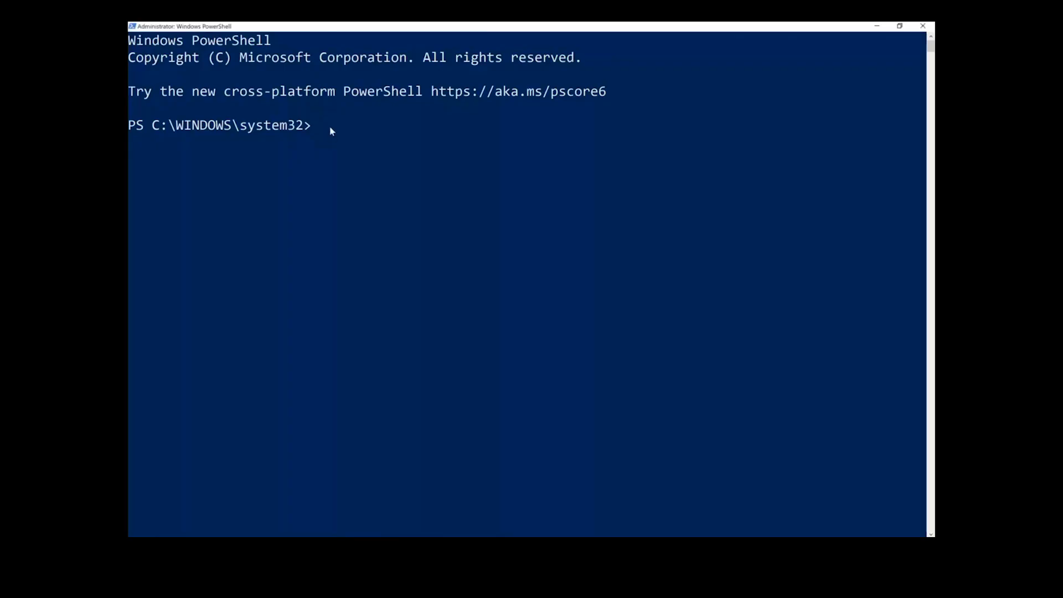
{"action": "type", "text": "connect-"}
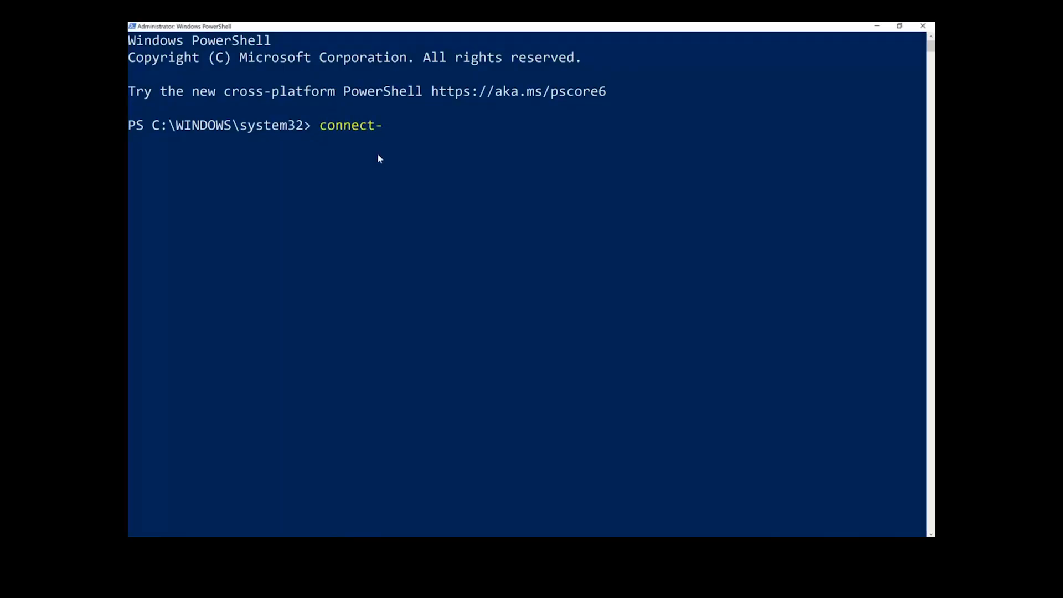
{"action": "type", "text": "msolserv"}
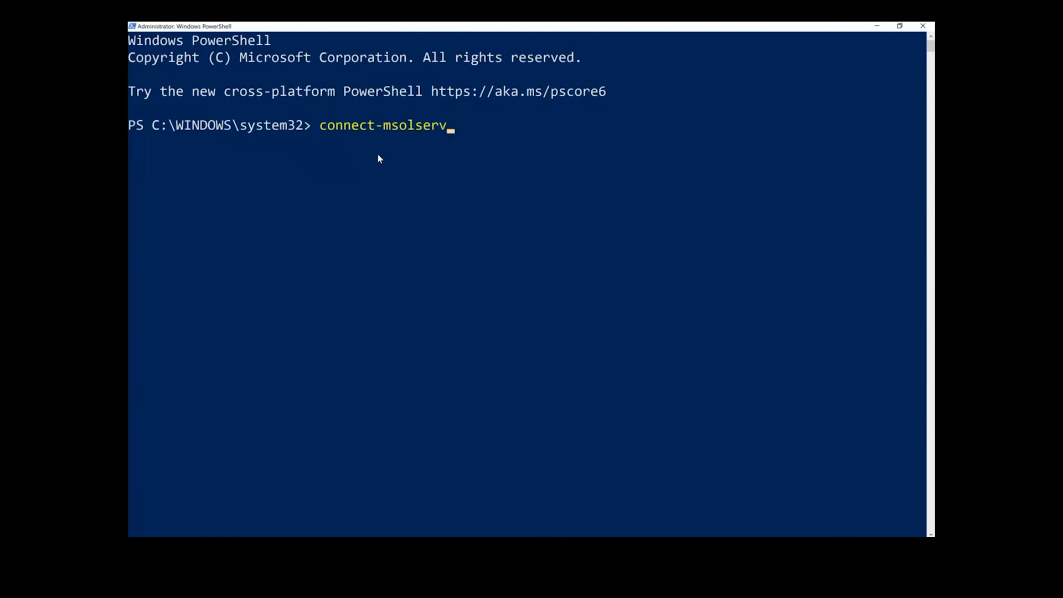
{"action": "key", "text": "Return"}
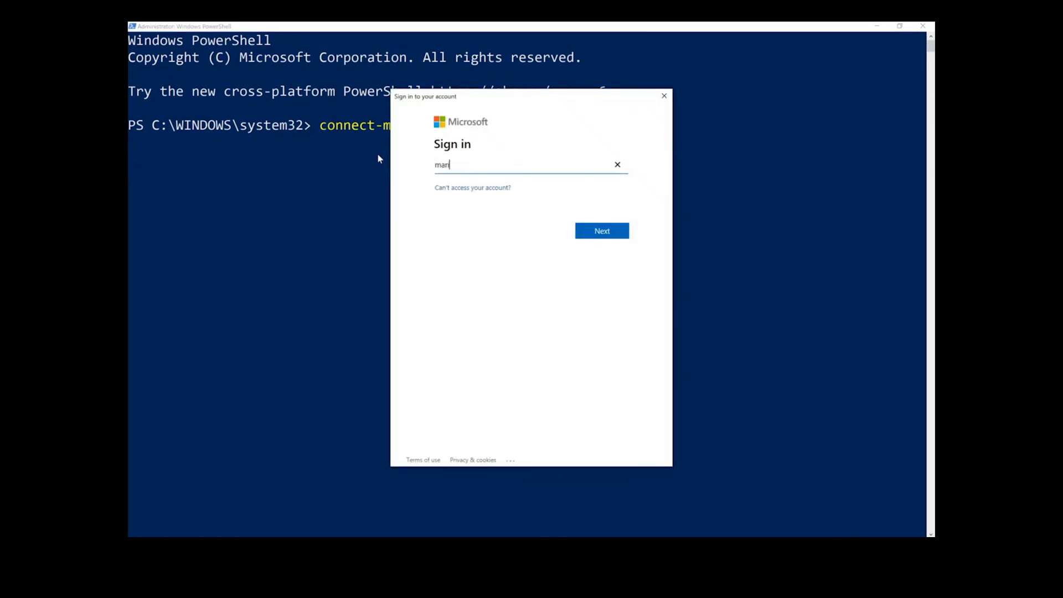
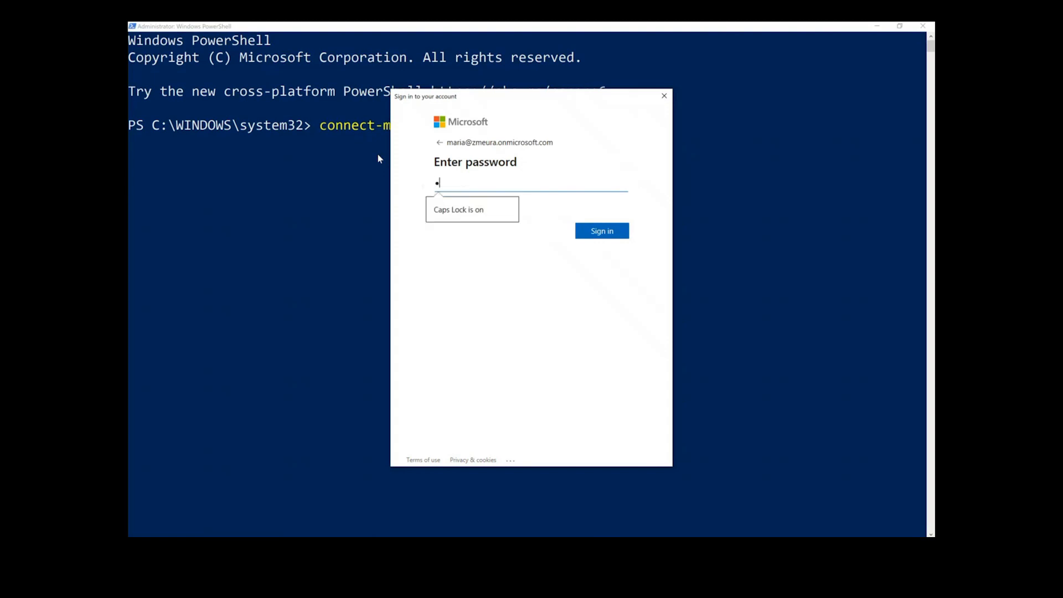
{"action": "type", "text": "password"}
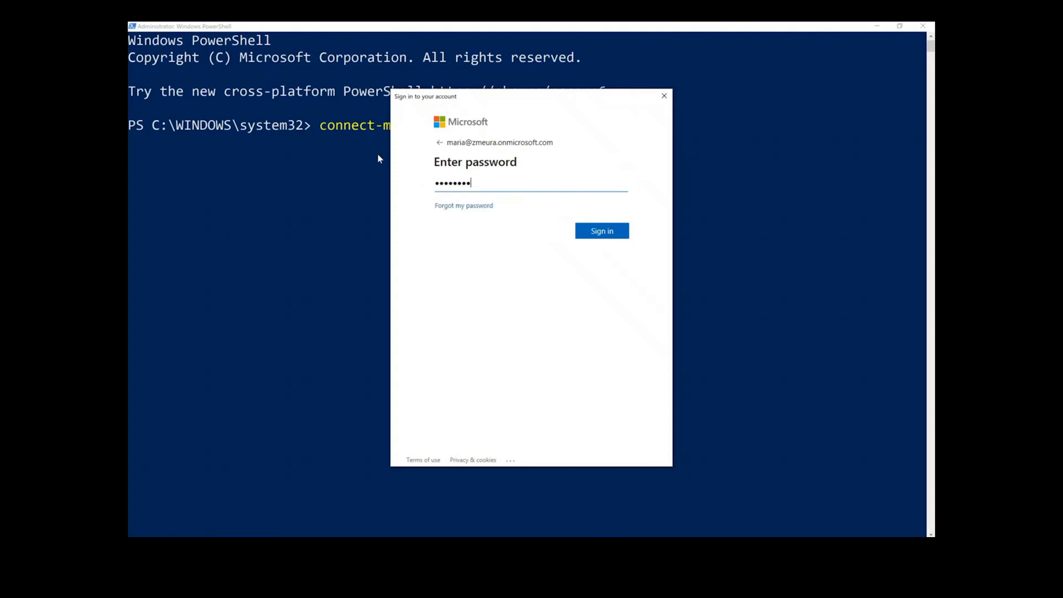
{"action": "left_click", "coordinate": [601, 230]}
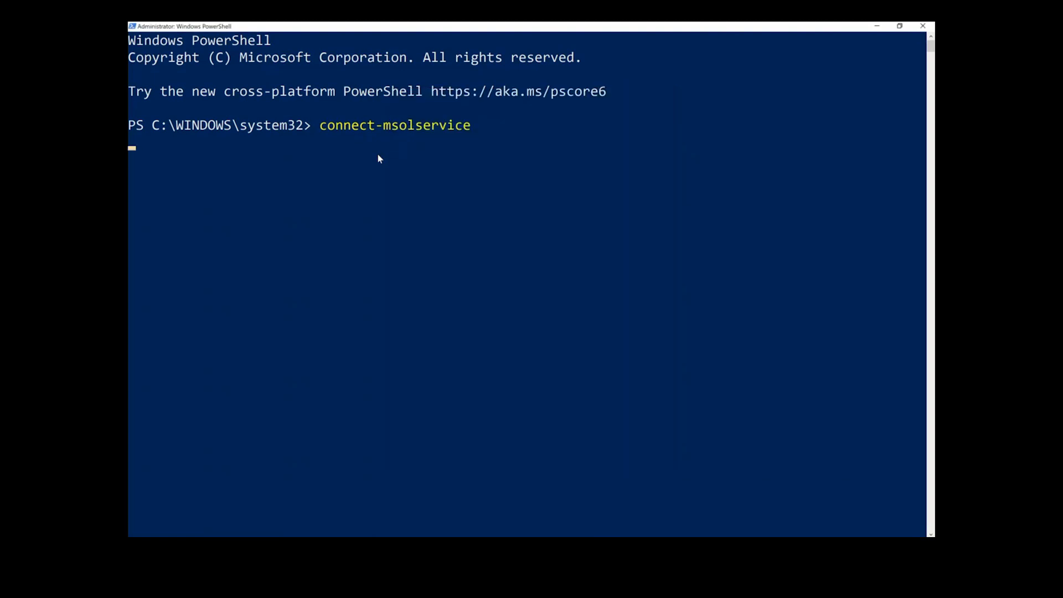
{"action": "key", "text": "Return"}
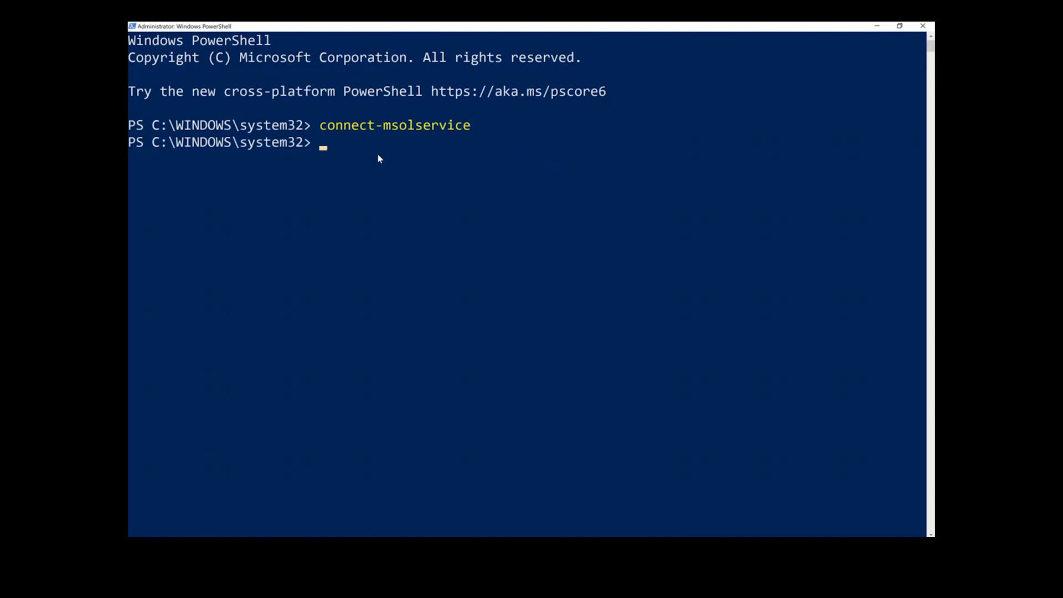
Step: List tenant domains with get-msoldomain, showing zmeura.onmicrosoft.com as Verified Managed
{"action": "type", "text": "get-msoldomain"}
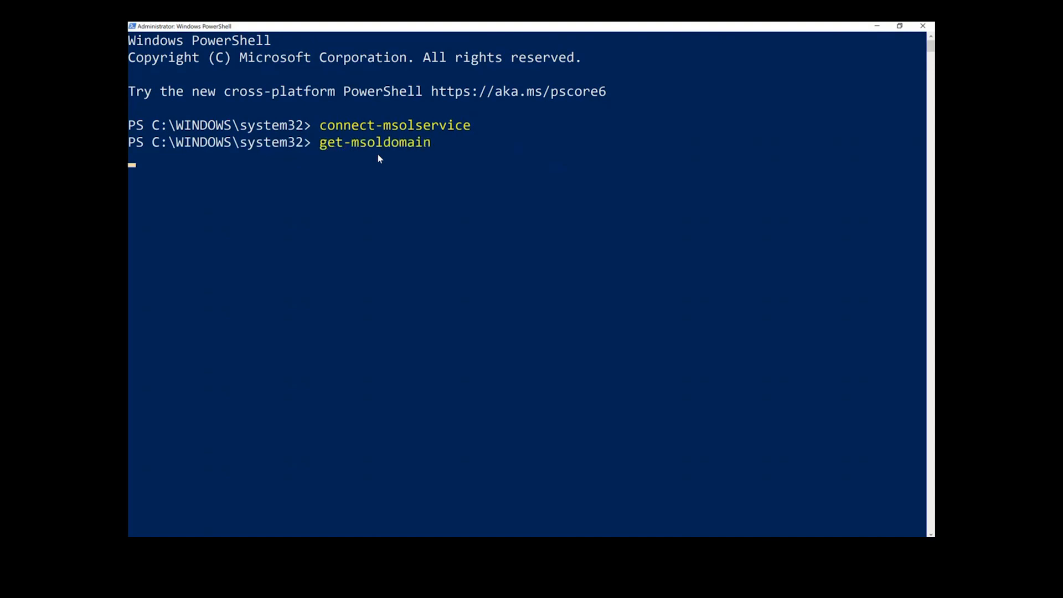
{"action": "key", "text": "Return"}
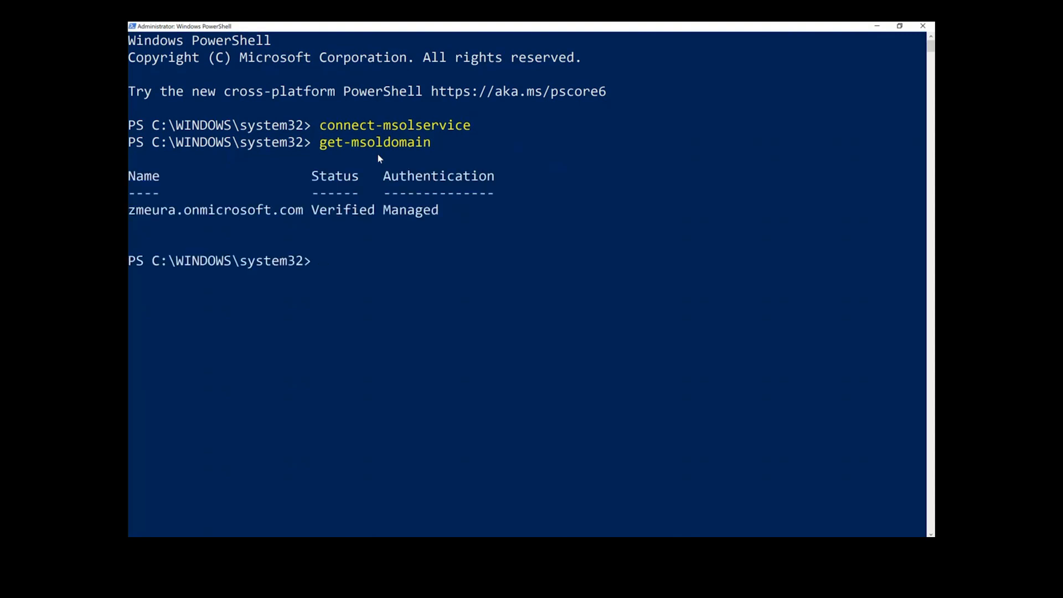
{"action": "mouse_move", "coordinate": [356, 256]}
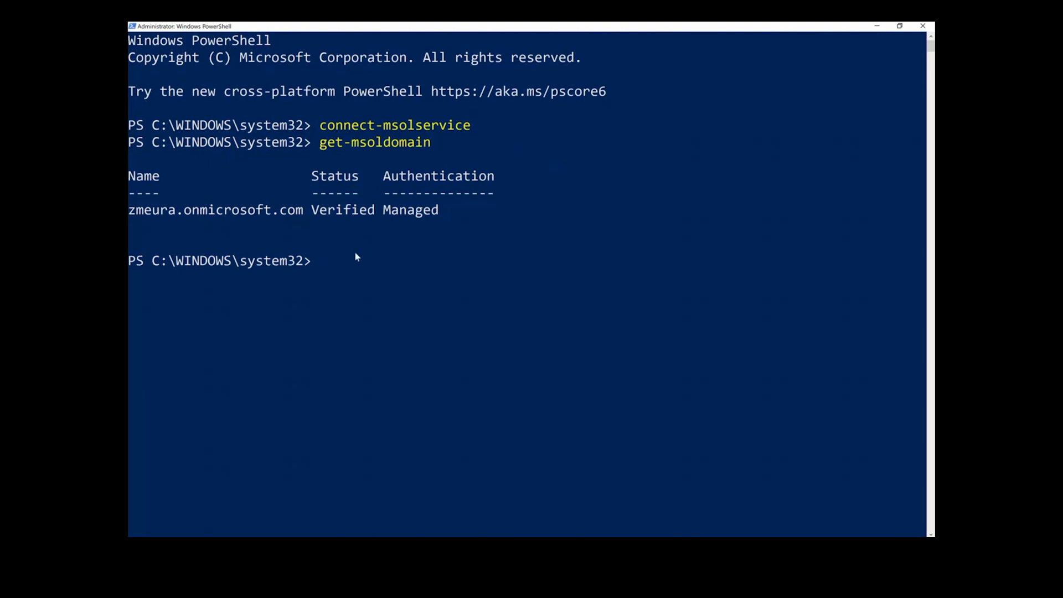
{"action": "mouse_move", "coordinate": [329, 278]}
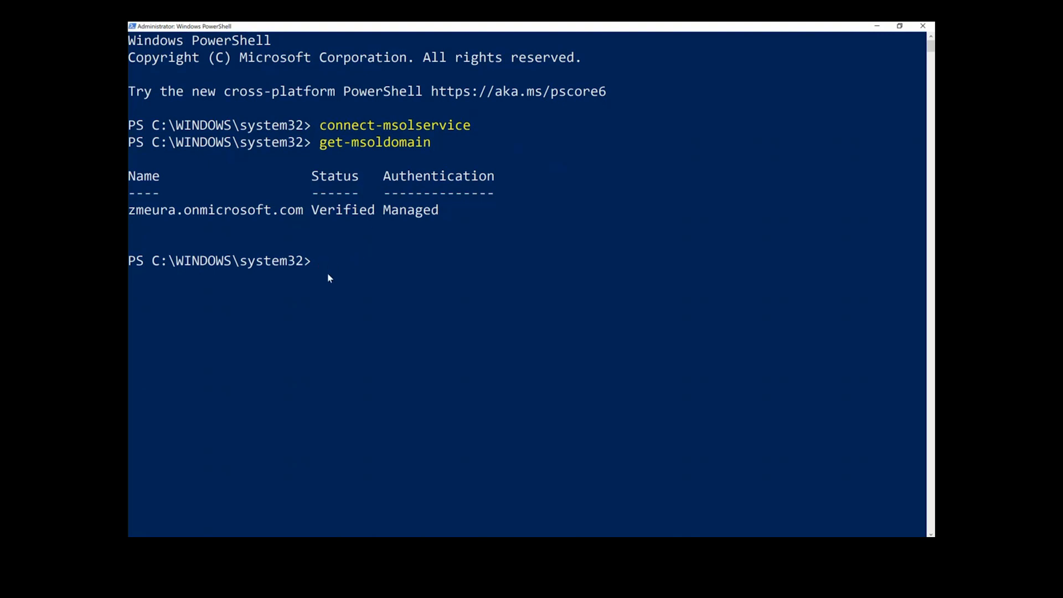
Step: Create erika2.xyz with New-MsolDomain and list domains, showing it as Unverified Managed
{"action": "type", "text": "New-Msoldomain -Name erika2.xyz"}
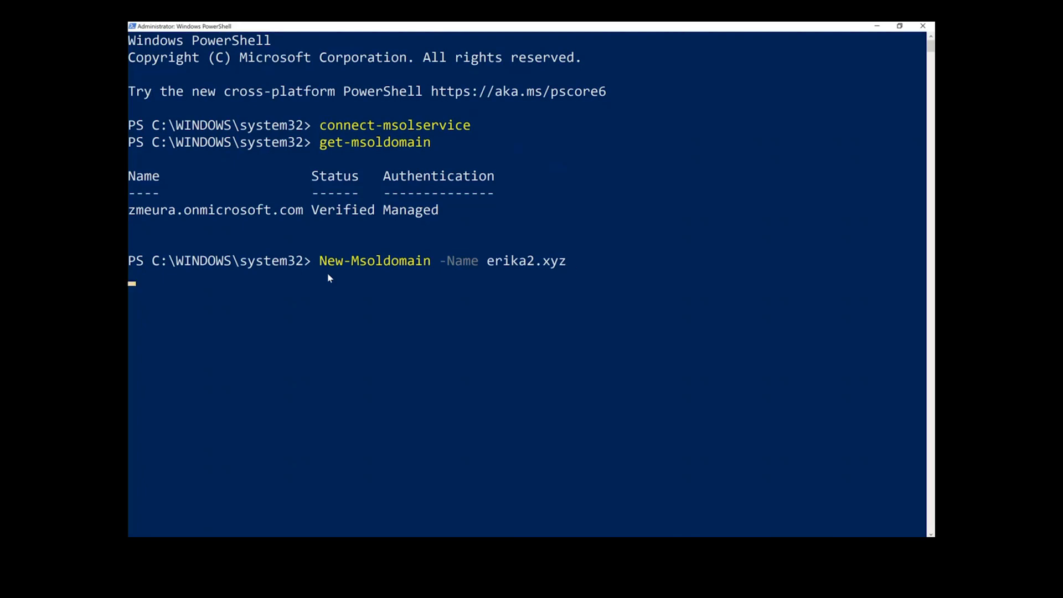
{"action": "key", "text": "Return"}
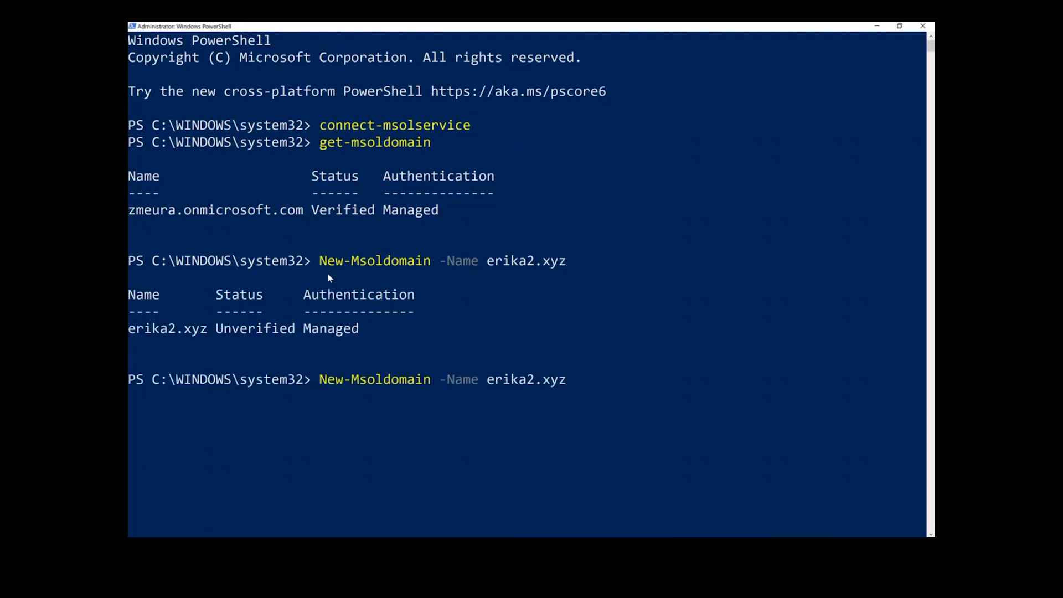
{"action": "type", "text": "get-msoldomain"}
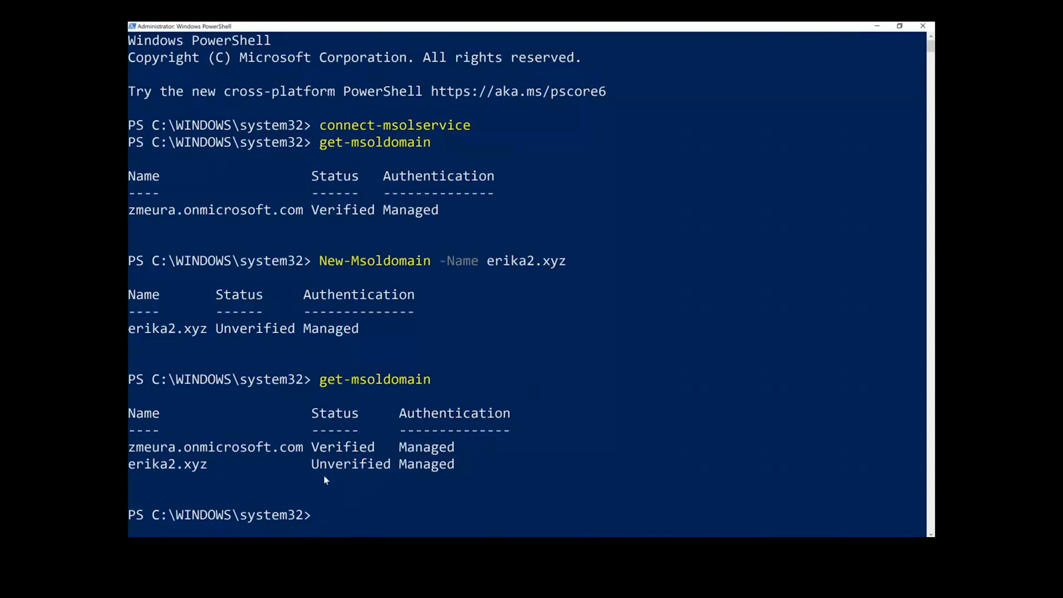
{"action": "mouse_move", "coordinate": [336, 482]}
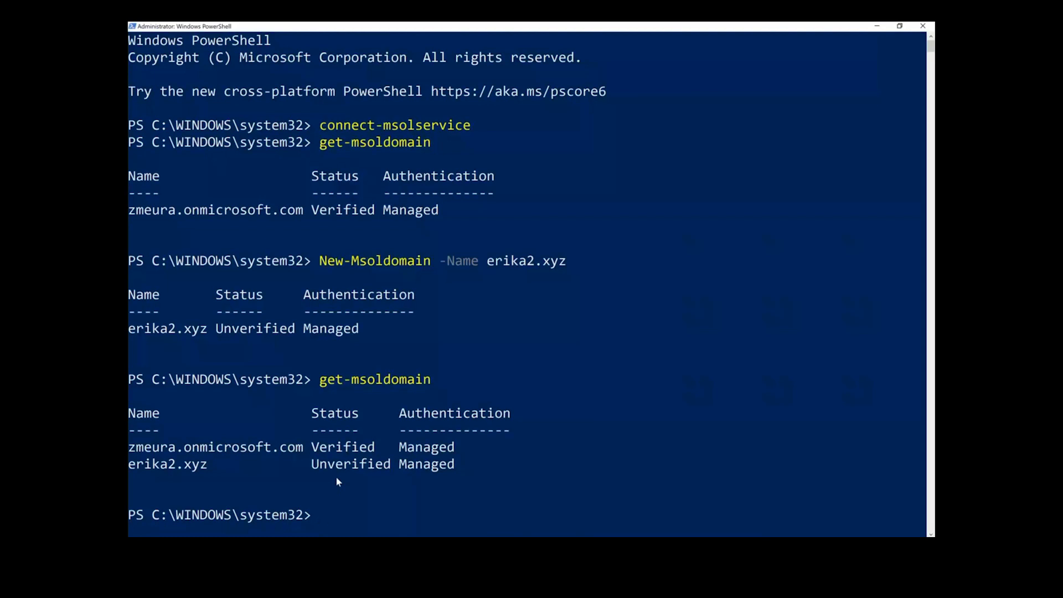
{"action": "mouse_move", "coordinate": [357, 485]}
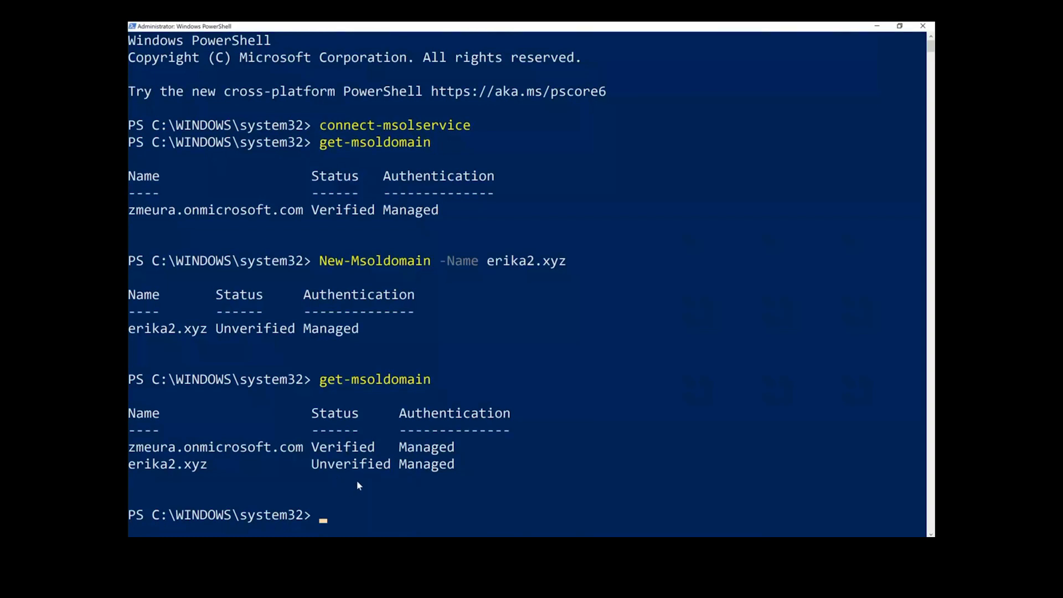
{"action": "mouse_move", "coordinate": [374, 476]}
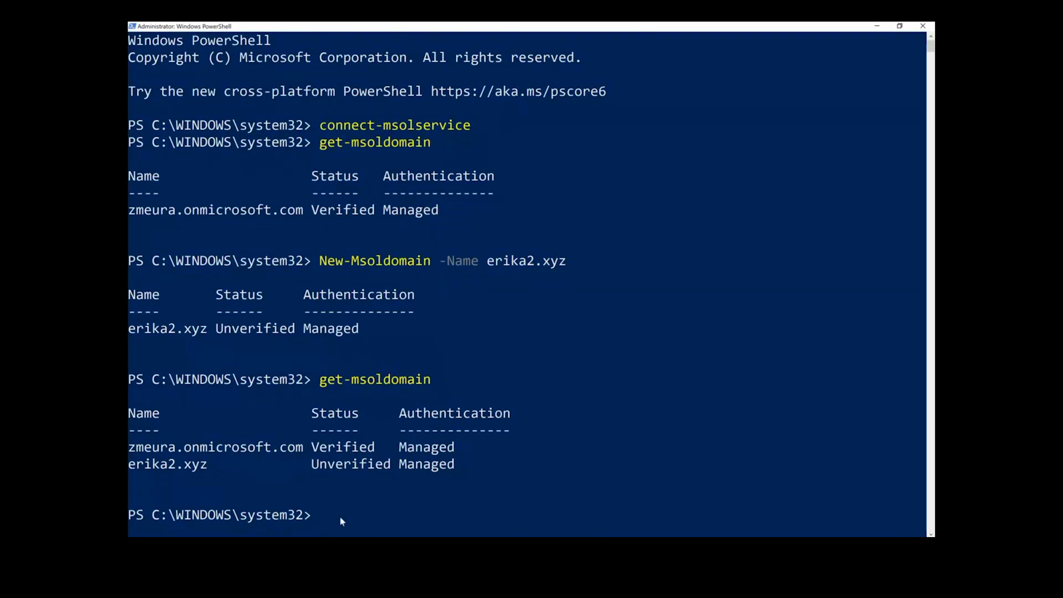
Step: Retrieve erika2.xyz's DNS verification record: ms81255763 pointing to ps.microsoftonline.com, TTL 3600
{"action": "type", "text": "Get-MsolDomainVerificationDNS -DomainName erika2.xyz"}
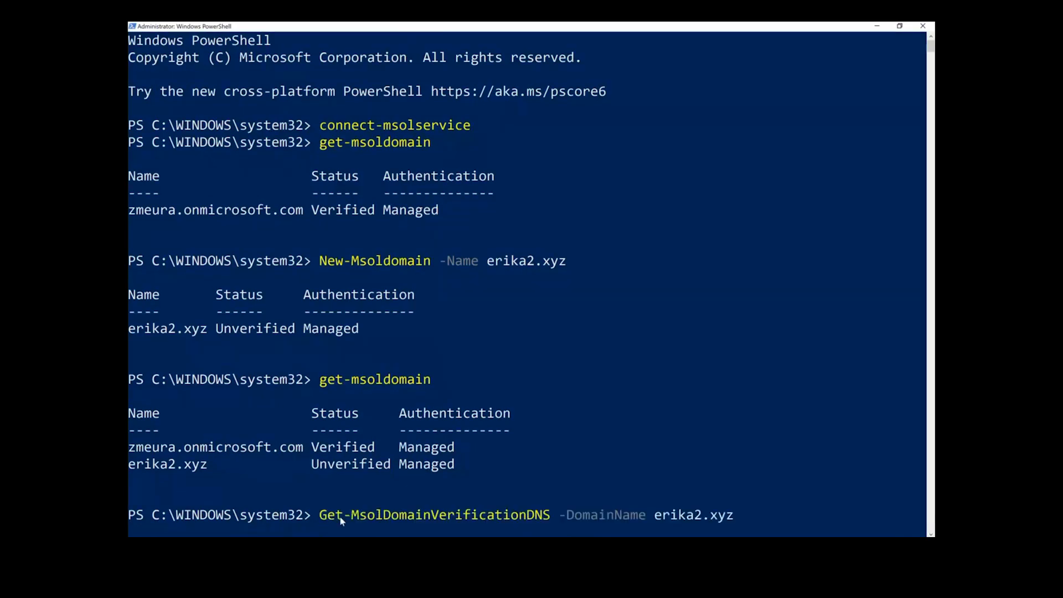
{"action": "mouse_move", "coordinate": [401, 504]}
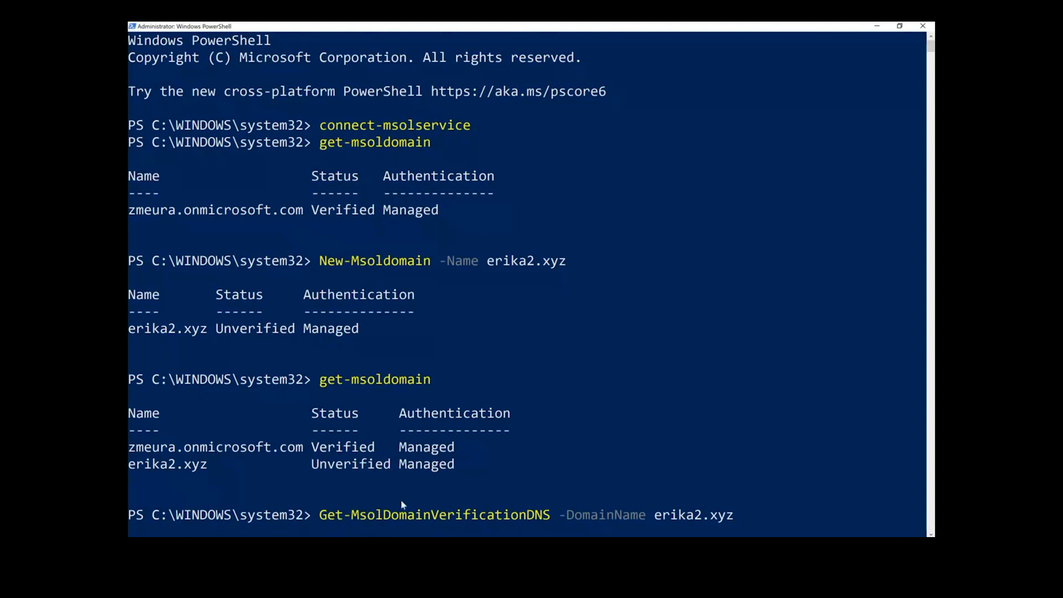
{"action": "key", "text": "Return"}
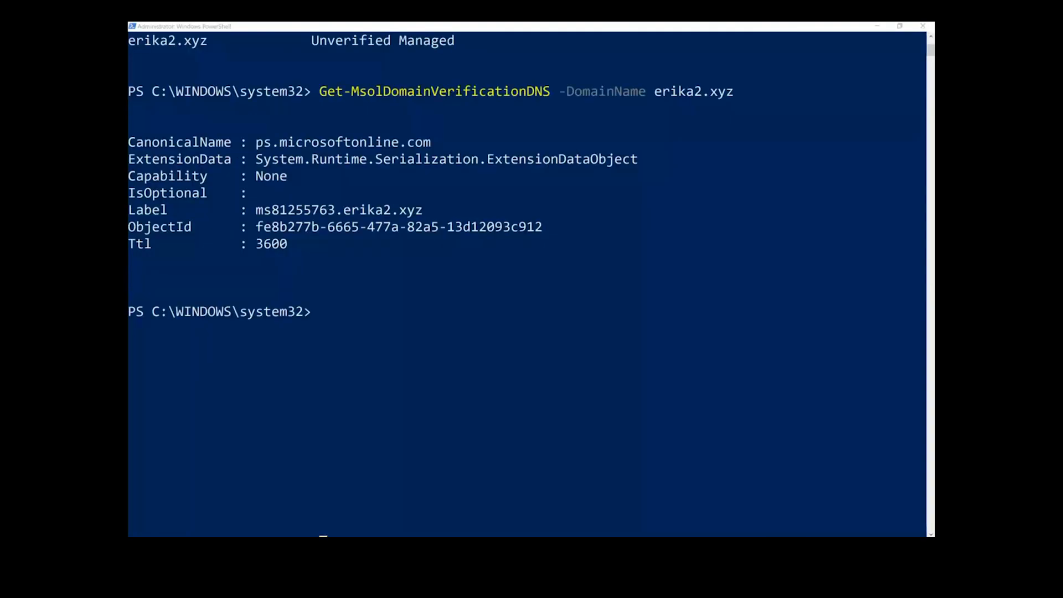
{"action": "mouse_move", "coordinate": [323, 320]}
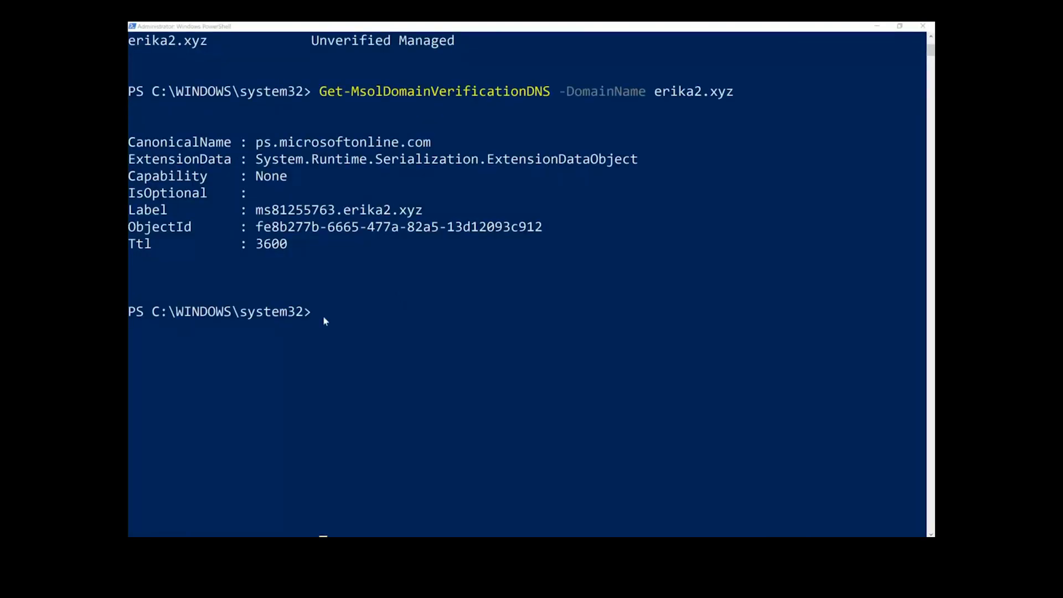
{"action": "mouse_move", "coordinate": [322, 319]}
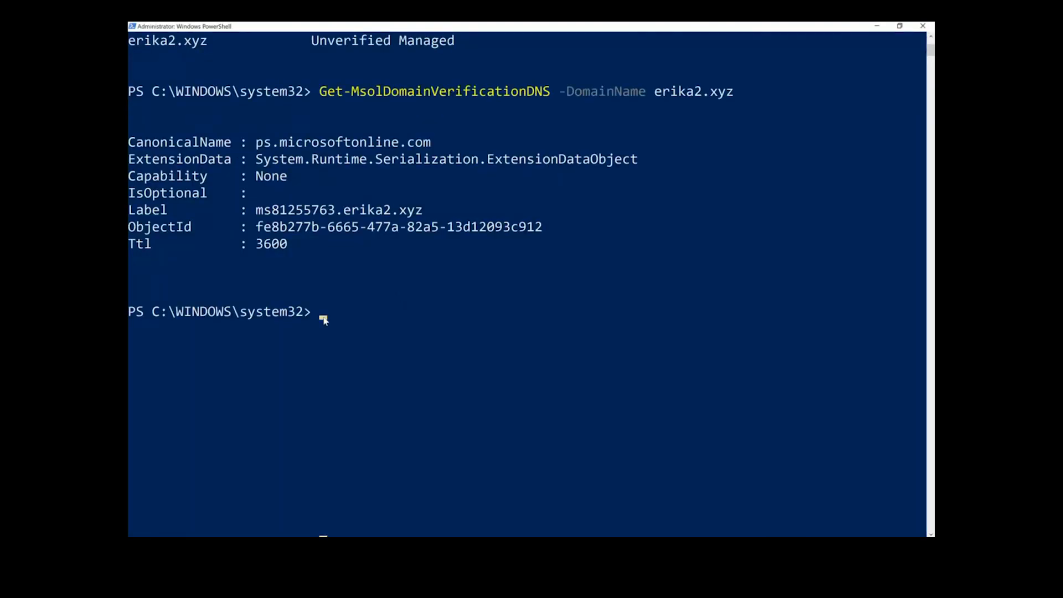
Step: Verify erika2.xyz with Confirm-MsolDomain -ForceTakeover Force, getting successful verification
{"action": "type", "text": "Confirm-Msoldomain -DomainName erika2.xyz -ForceTakeover Force"}
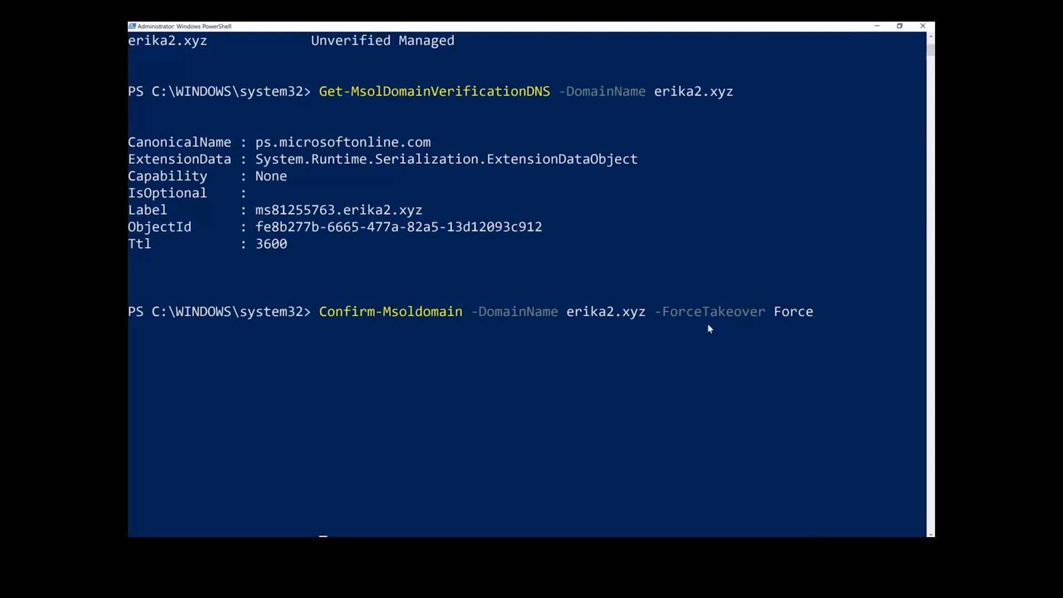
{"action": "key", "text": "Return"}
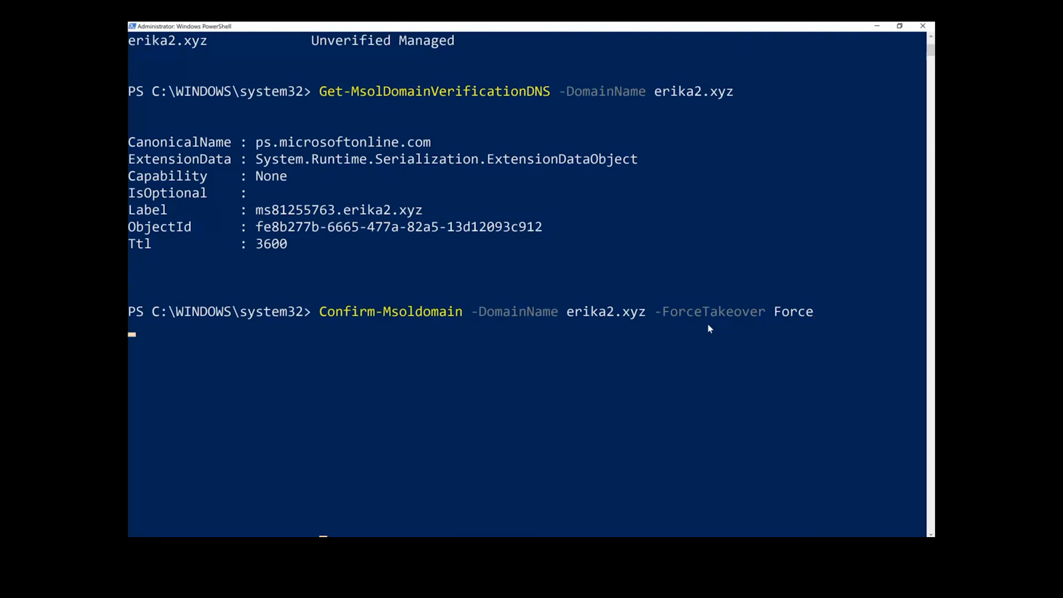
{"action": "key", "text": "Return"}
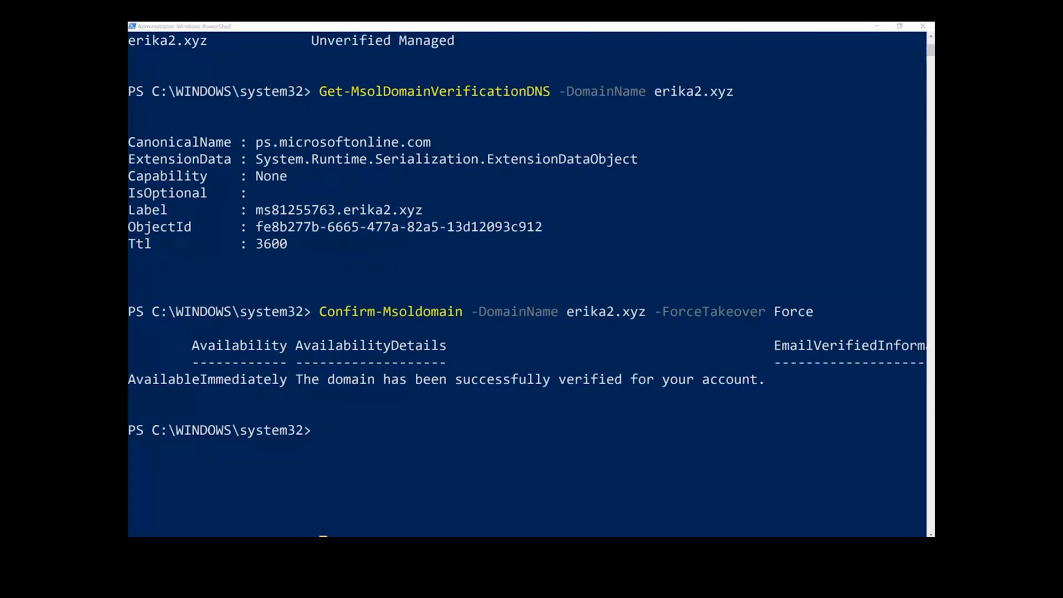
{"action": "type", "text": "C"}
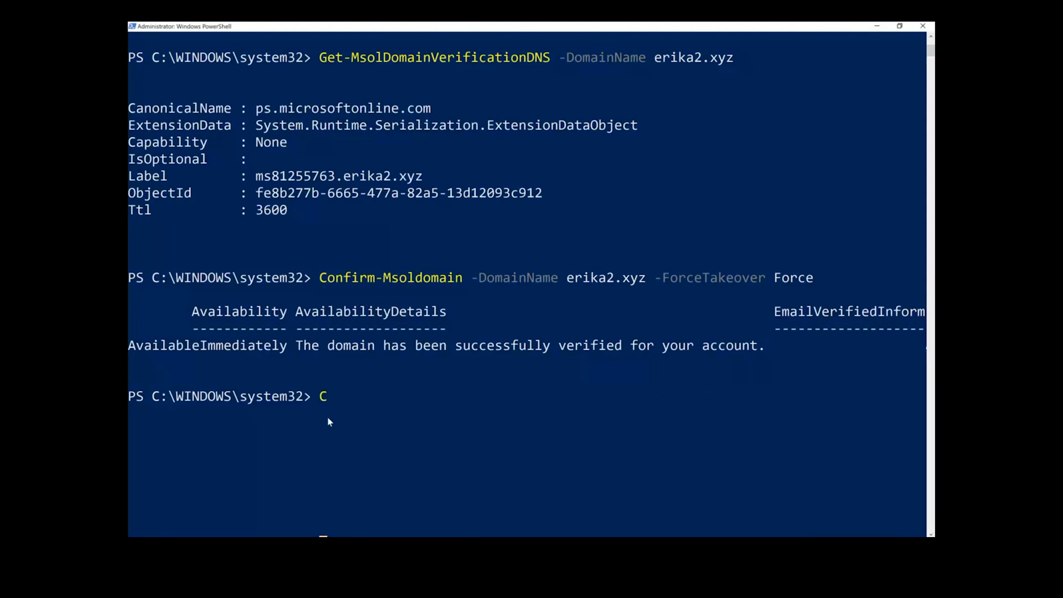
Step: List domains again with get-msoldomain, now showing erika2.xyz as Verified Managed
{"action": "type", "text": "get-msoldomain"}
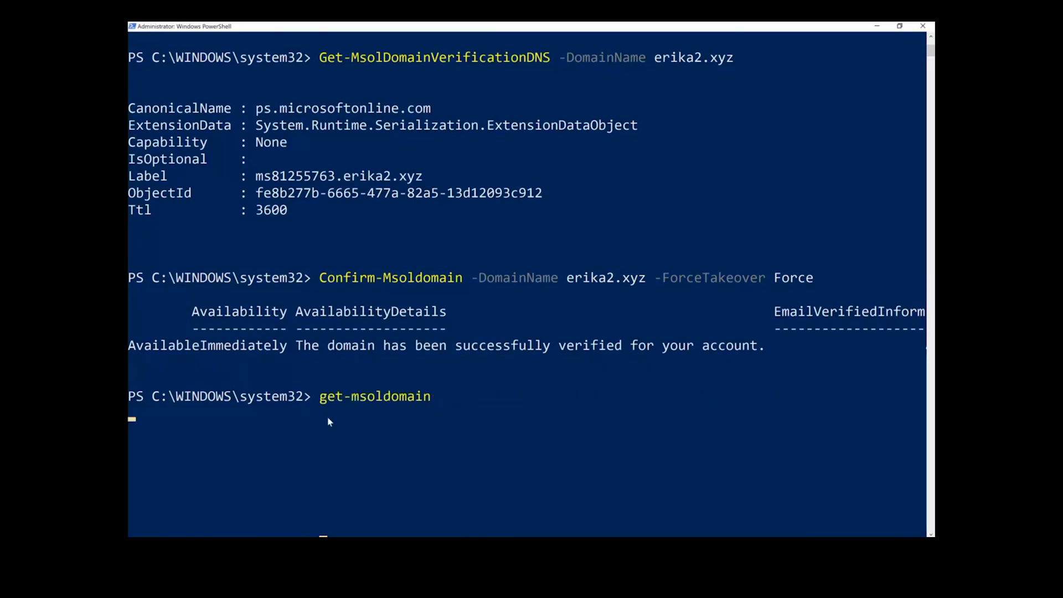
{"action": "key", "text": "Return"}
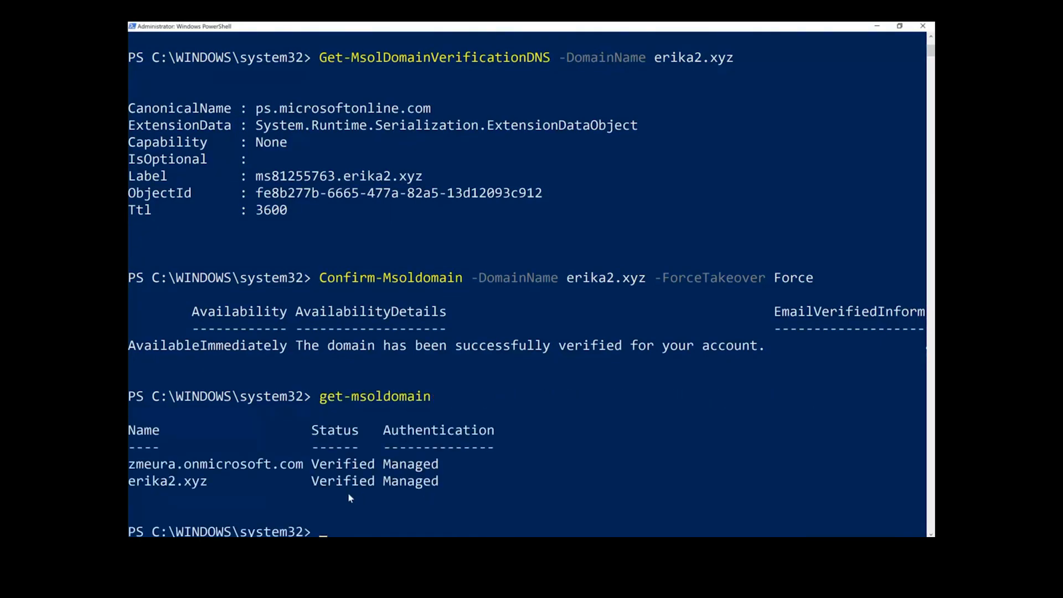
{"action": "mouse_move", "coordinate": [342, 500]}
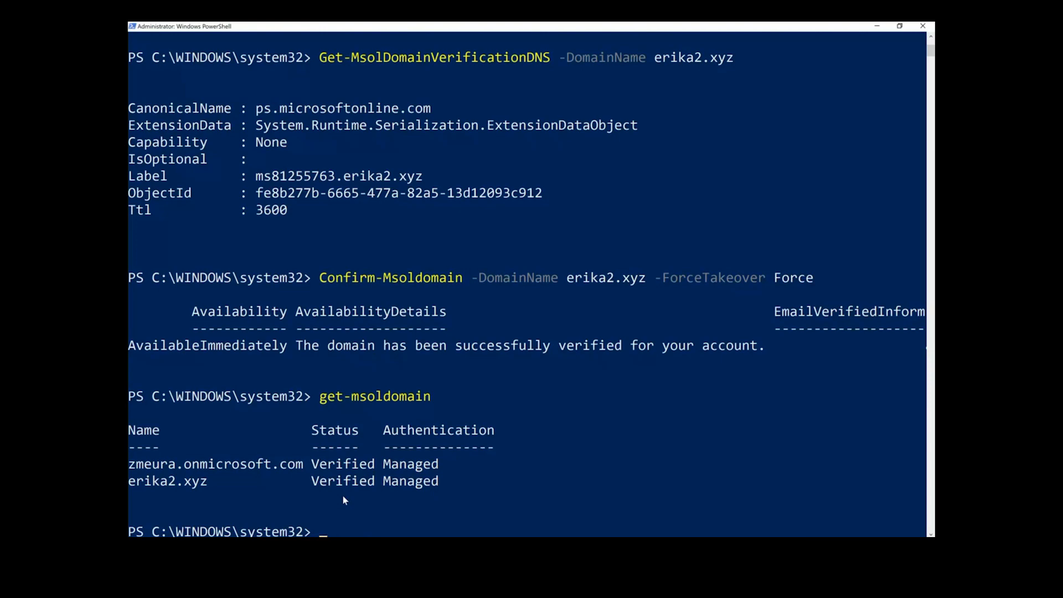